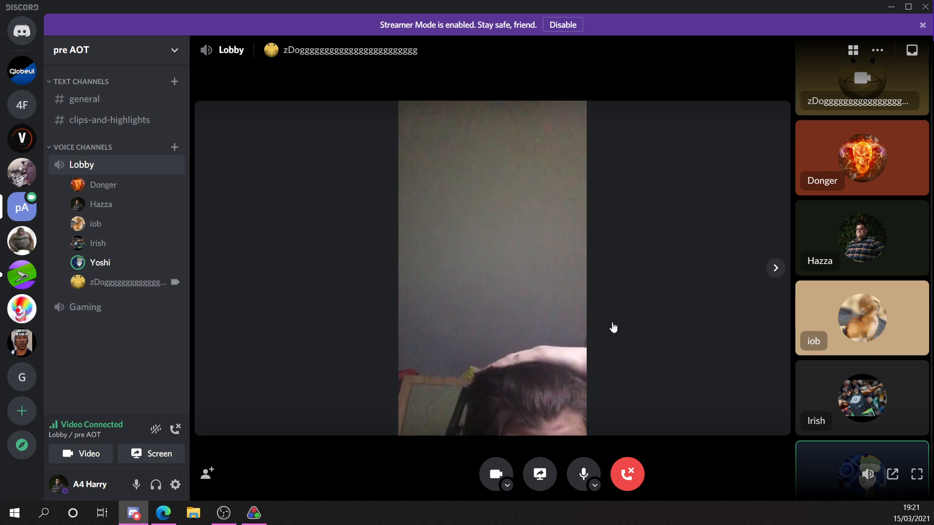
pyautogui.moveTo(702, 474)
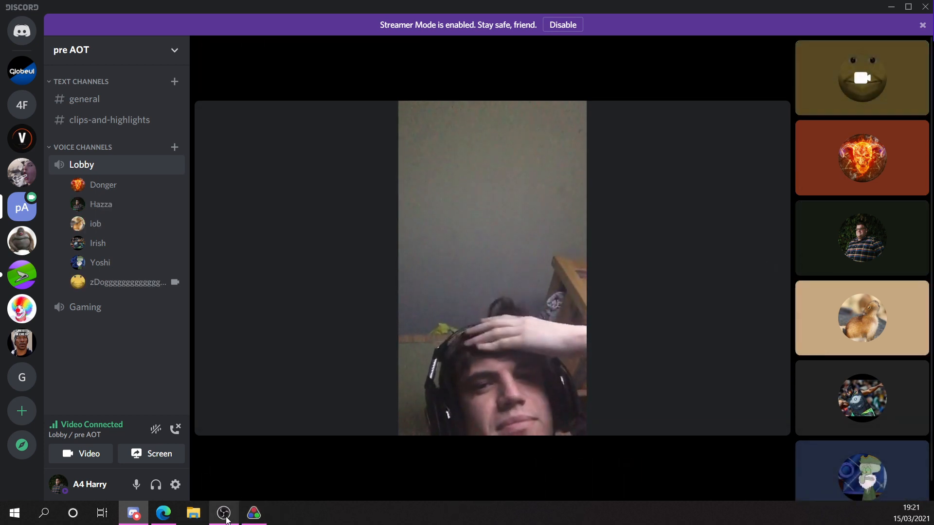
pyautogui.click(224, 513)
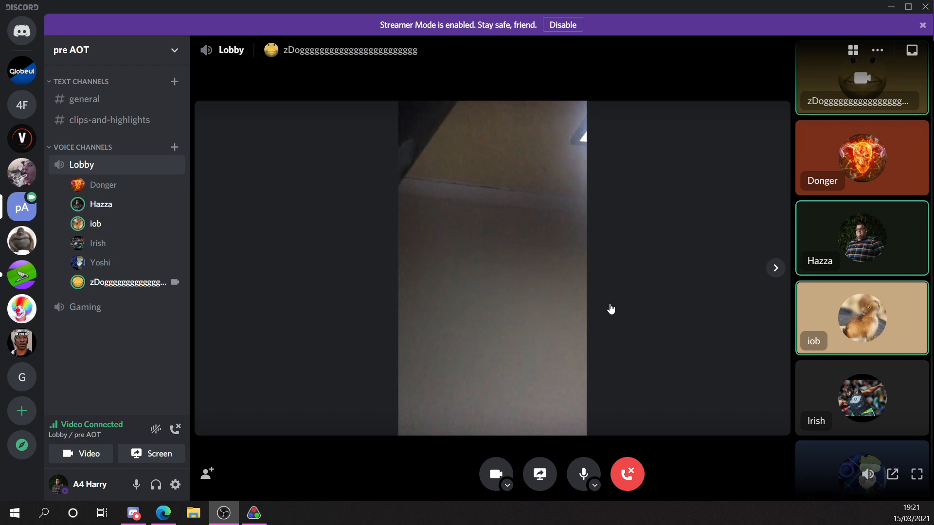
pyautogui.moveTo(678, 325)
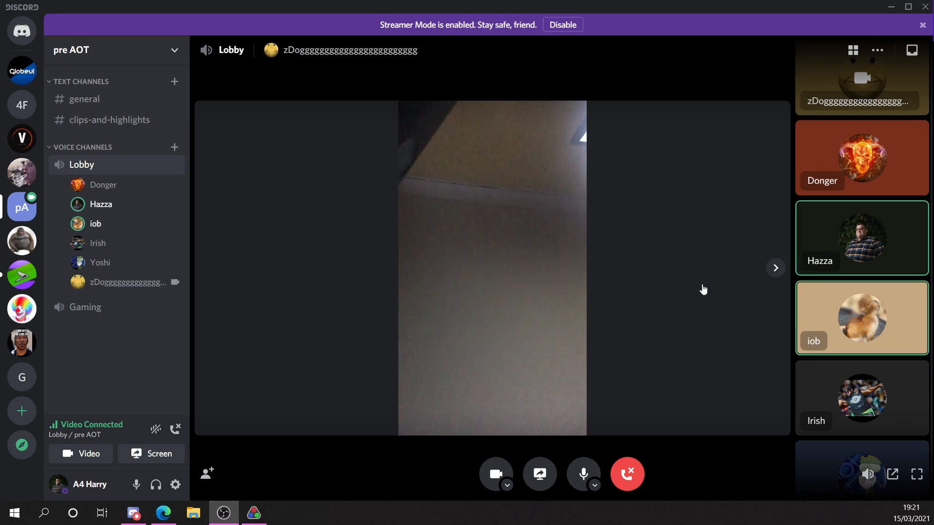
pyautogui.moveTo(659, 278)
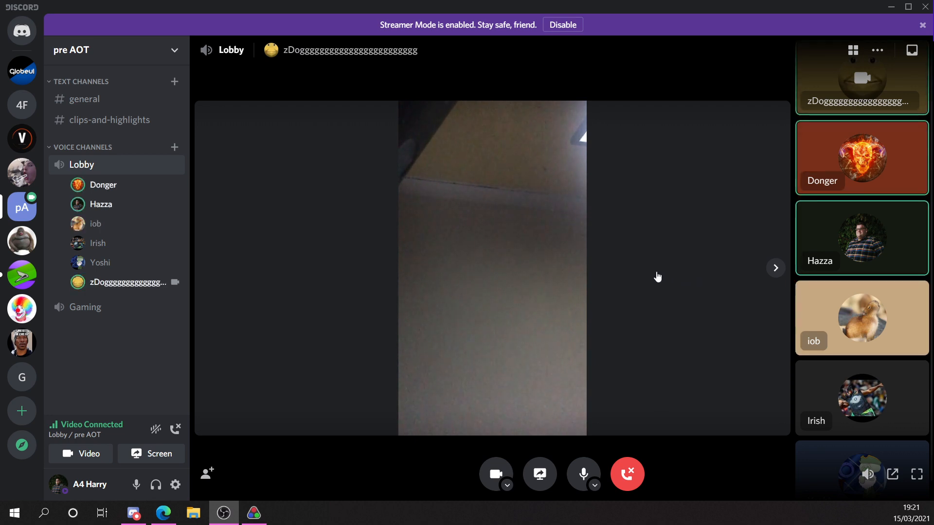